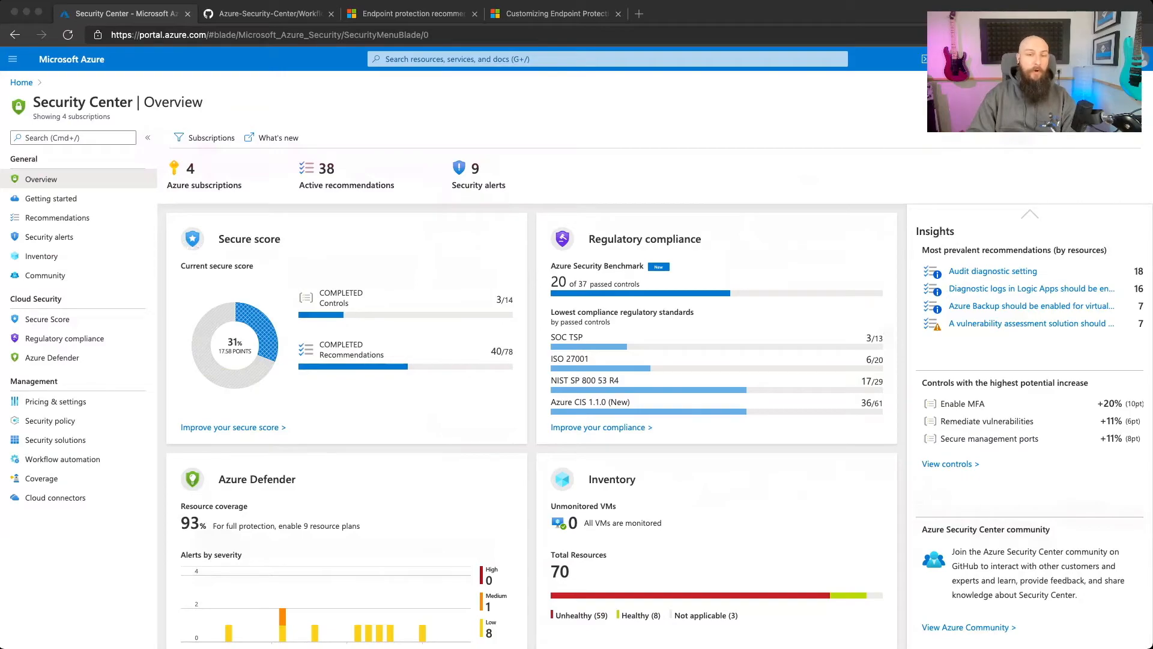
Show Security Center recommendations and expand the Enable endpoint protection control.
{"action": "left_click", "coordinate": [57, 217]}
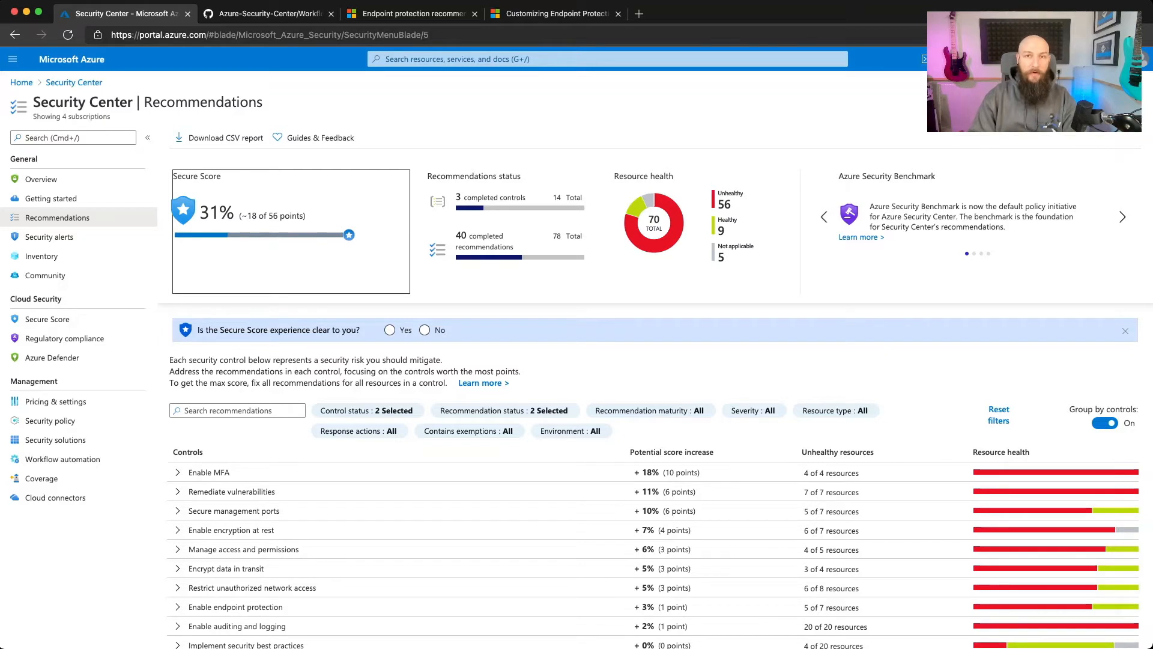
{"action": "scroll", "scroll_direction": "down", "scroll_amount": 3}
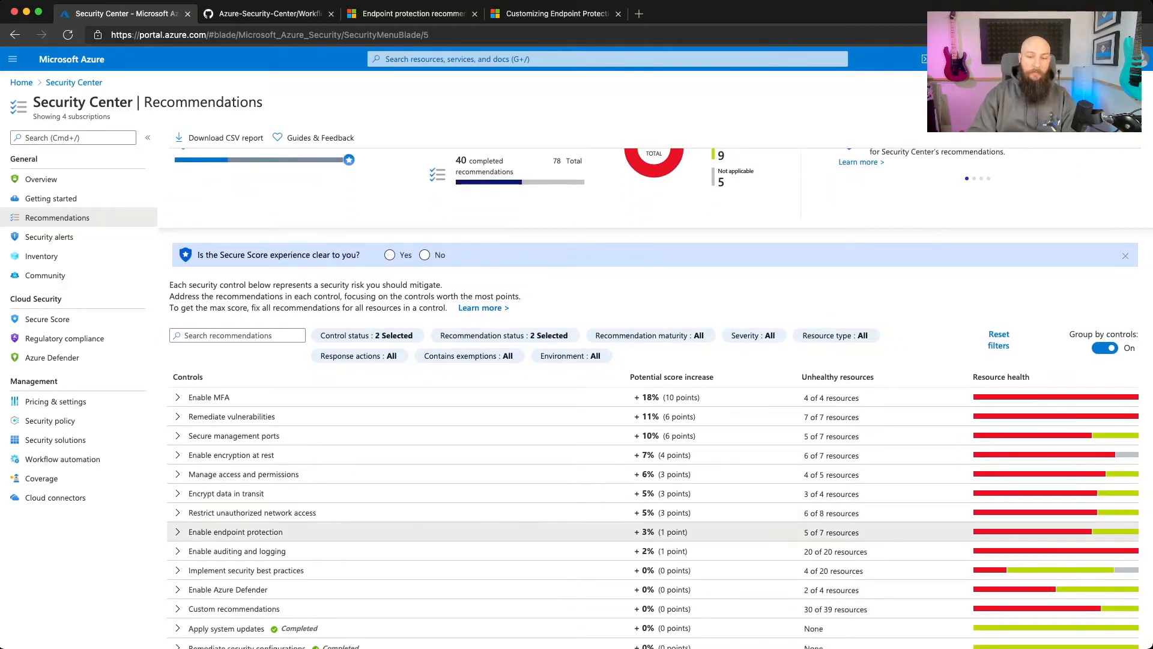
{"action": "left_click", "coordinate": [178, 532]}
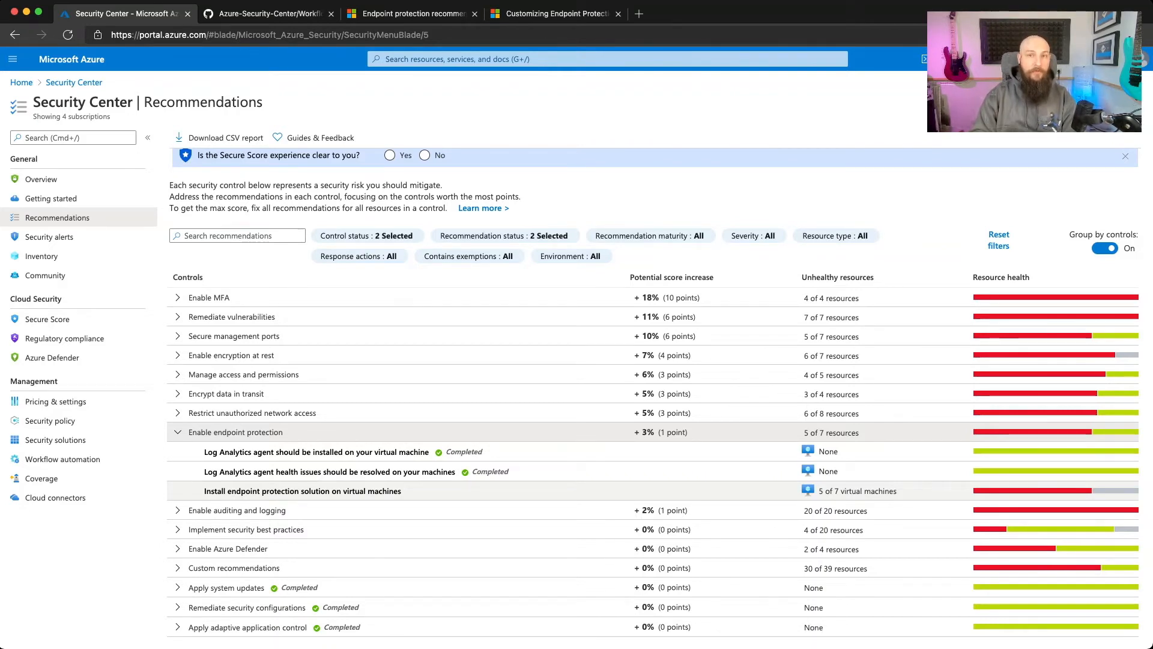
Install endpoint protection on the DC02 VM, choosing Microsoft Antimalware as the solution.
{"action": "left_click", "coordinate": [301, 490]}
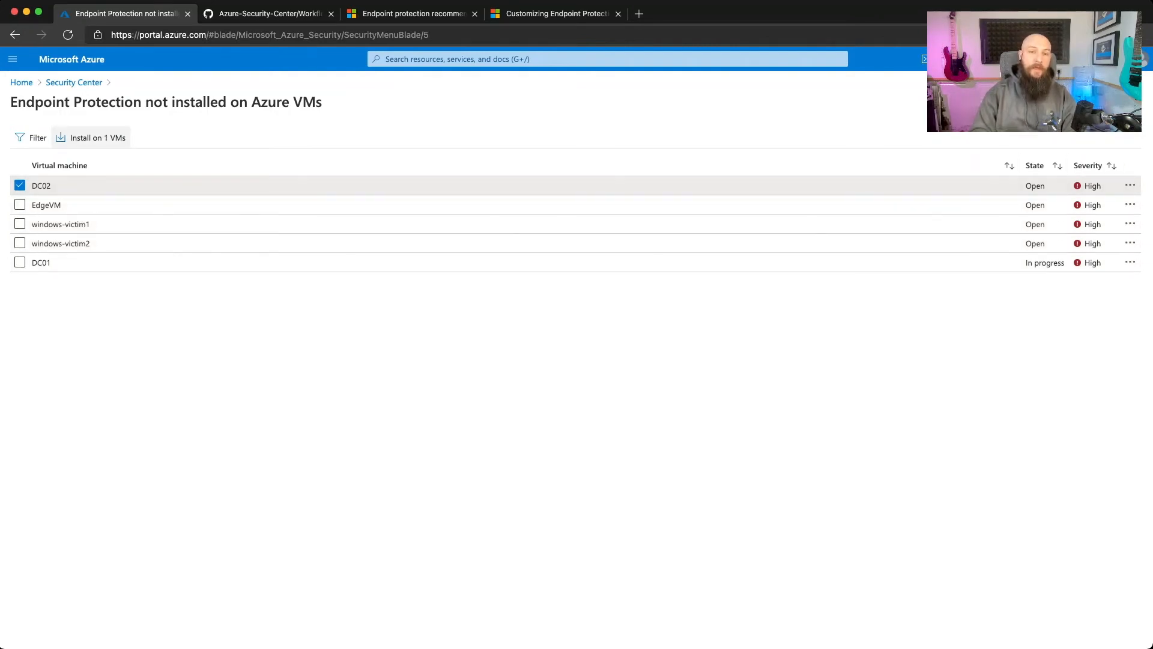
{"action": "left_click", "coordinate": [91, 137]}
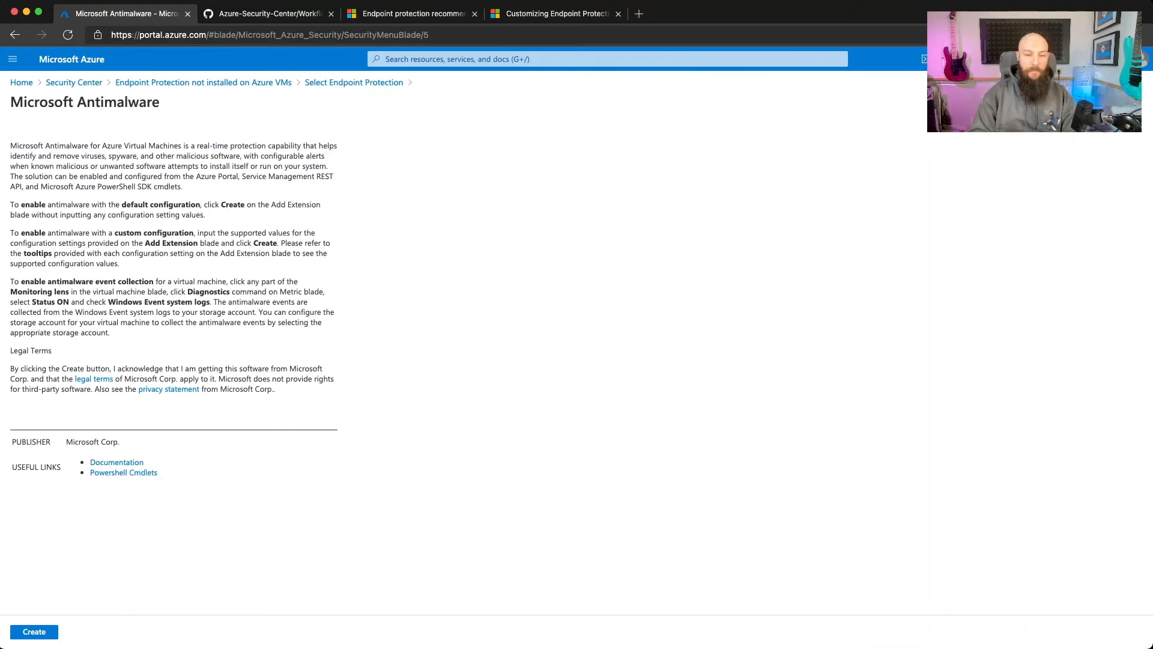
Create the Microsoft Antimalware install for DC02, keeping the Quick scan type.
{"action": "left_click", "coordinate": [34, 631]}
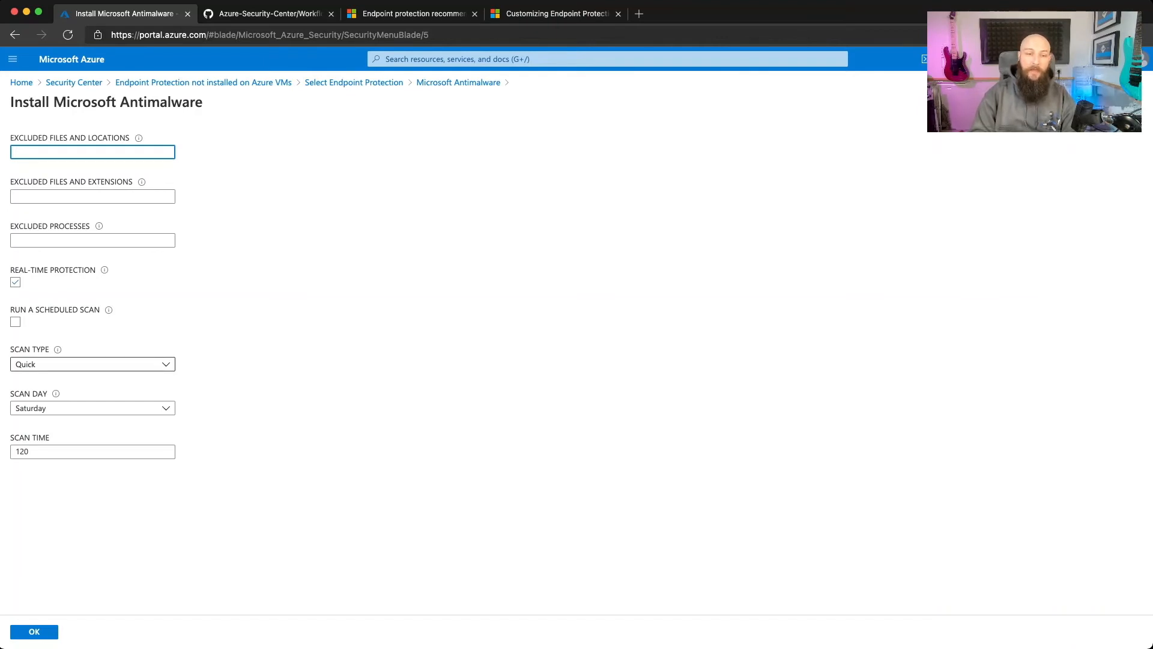
{"action": "left_click", "coordinate": [92, 364]}
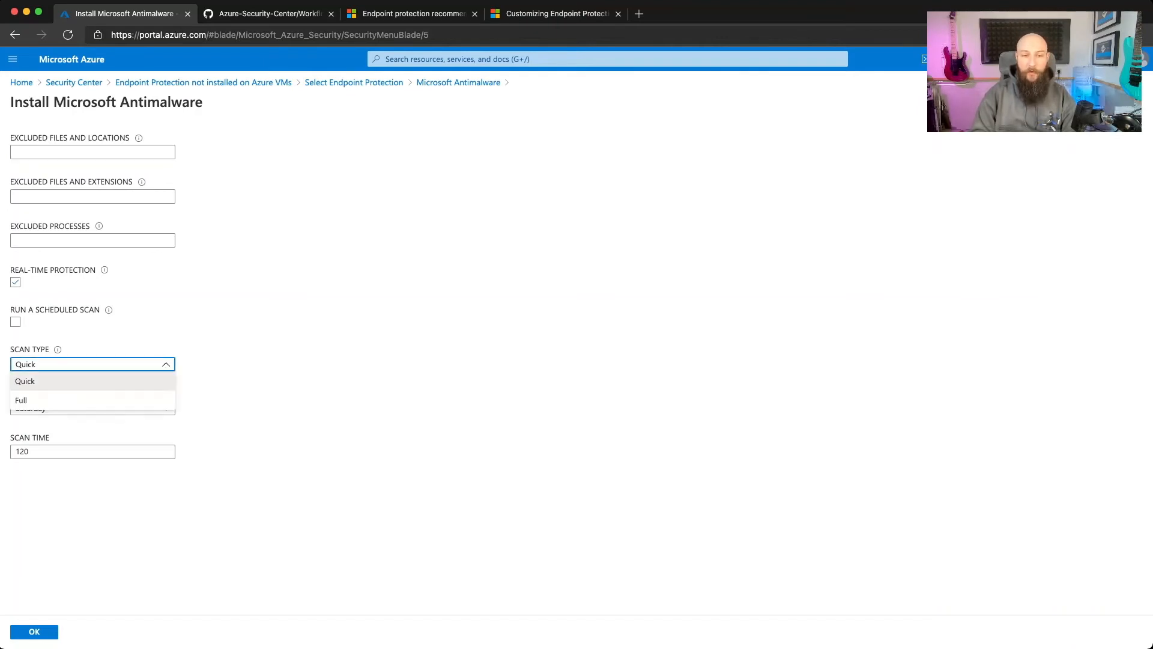
{"action": "left_click", "coordinate": [24, 380]}
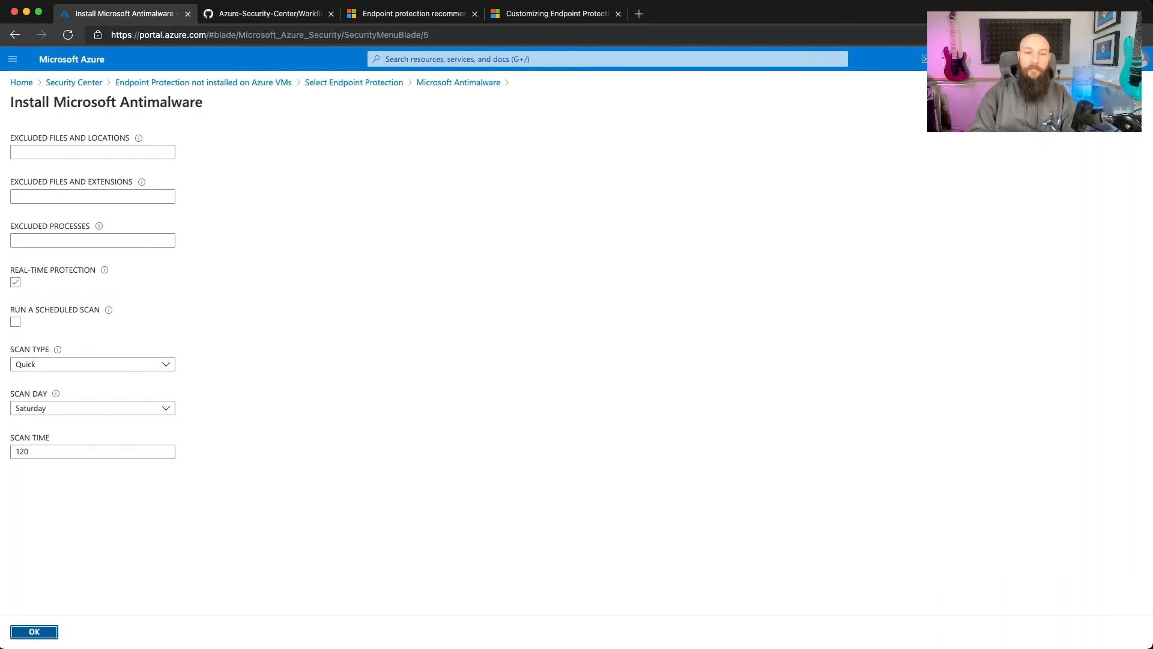
Confirm the antimalware install so DC02 shows In progress, then return to Security Center.
{"action": "left_click", "coordinate": [33, 630]}
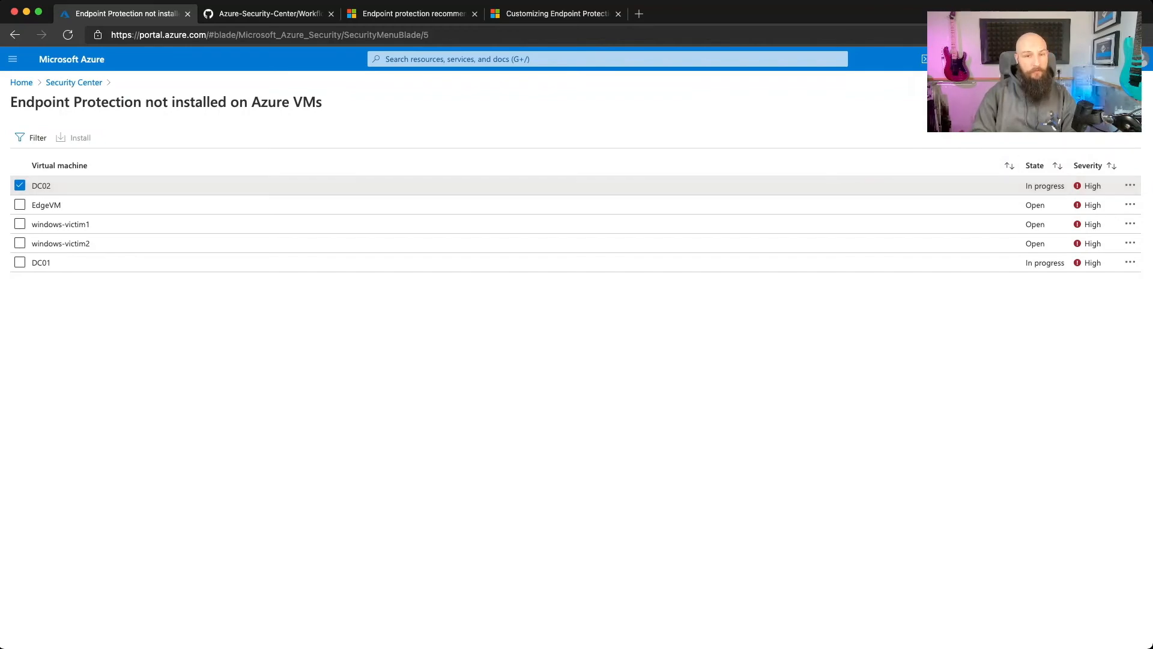
{"action": "left_click", "coordinate": [73, 82]}
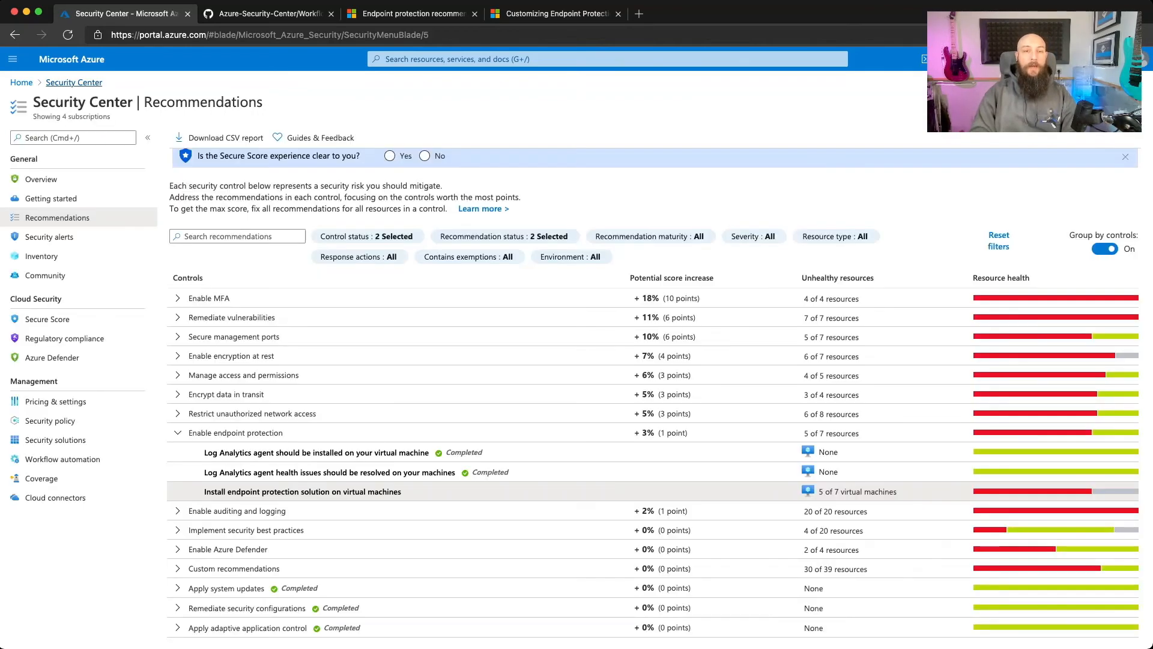